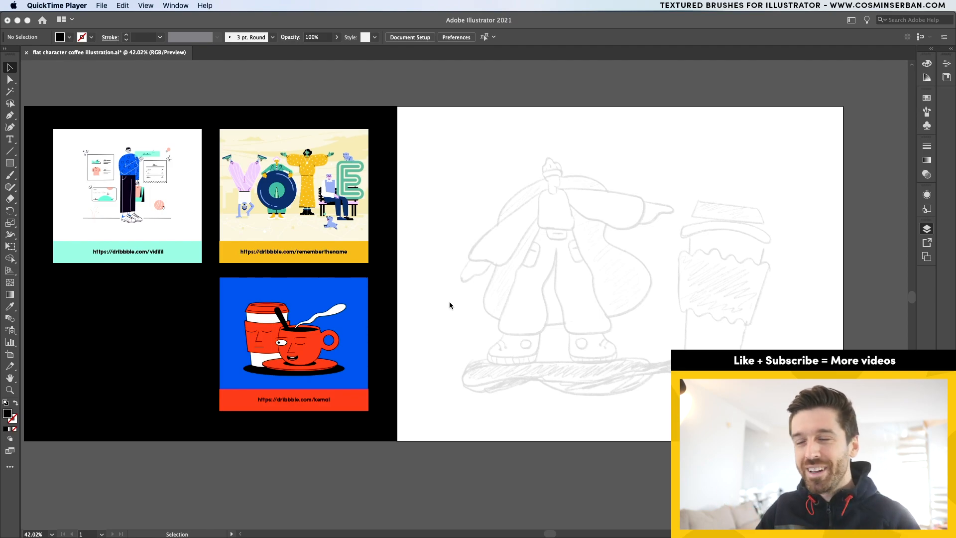
{"action": "mouse_move", "coordinate": [457, 275]}
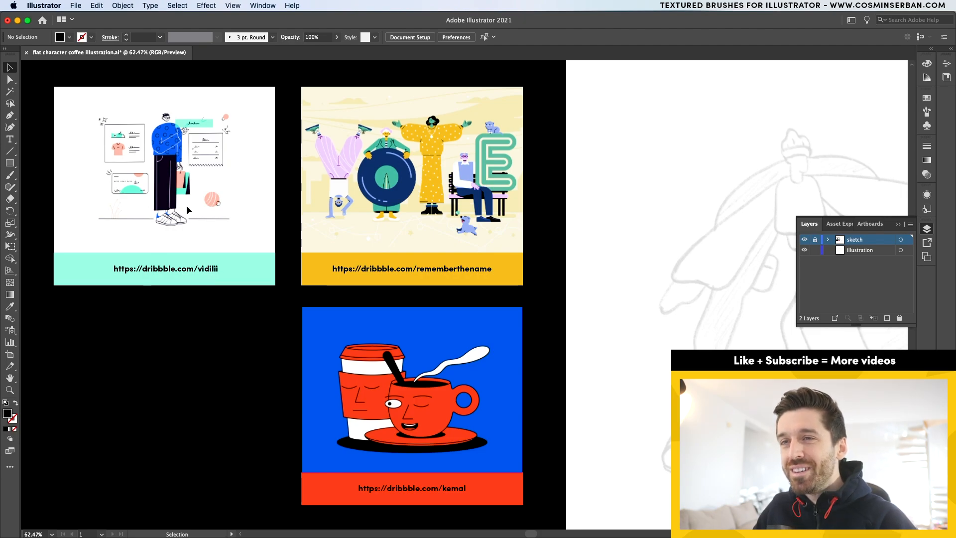
{"action": "mouse_move", "coordinate": [407, 223]}
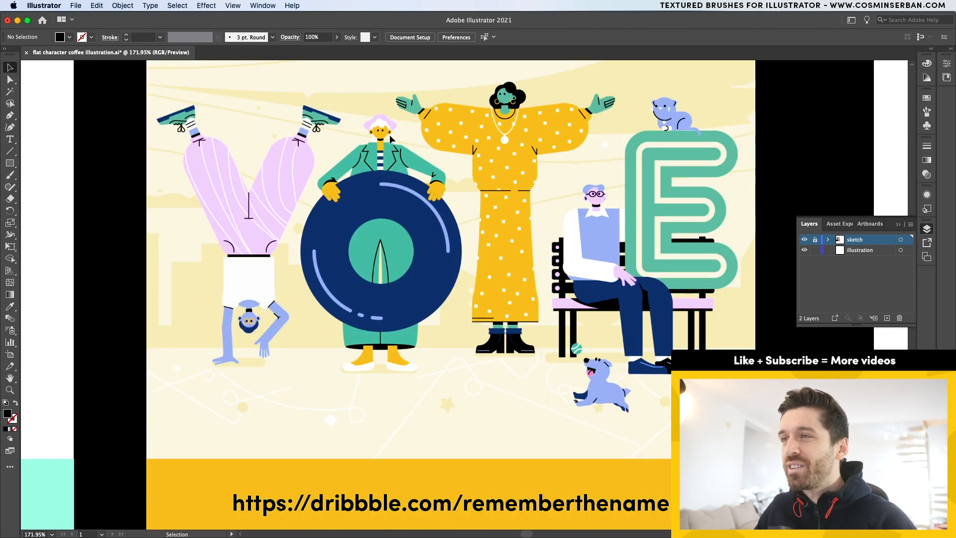
{"action": "mouse_move", "coordinate": [476, 155]}
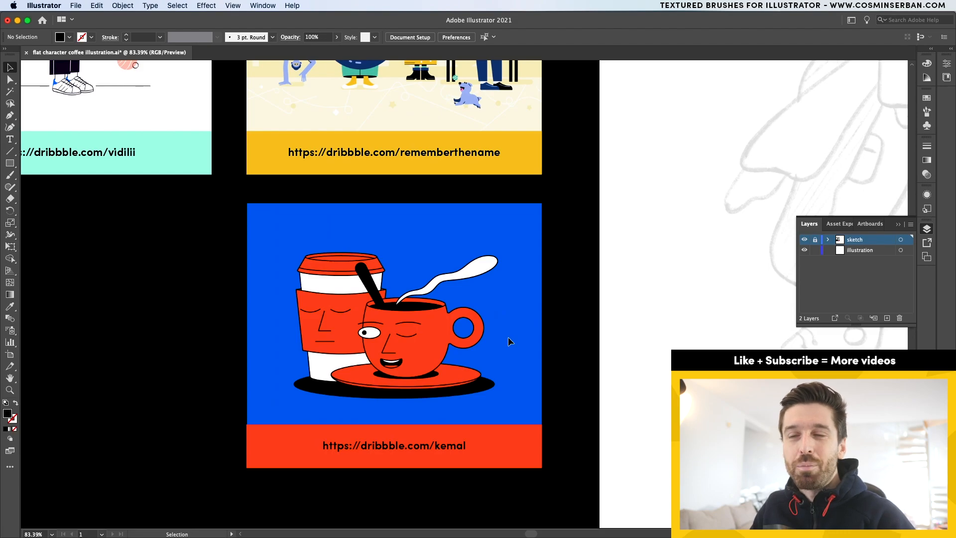
{"action": "mouse_move", "coordinate": [494, 379]}
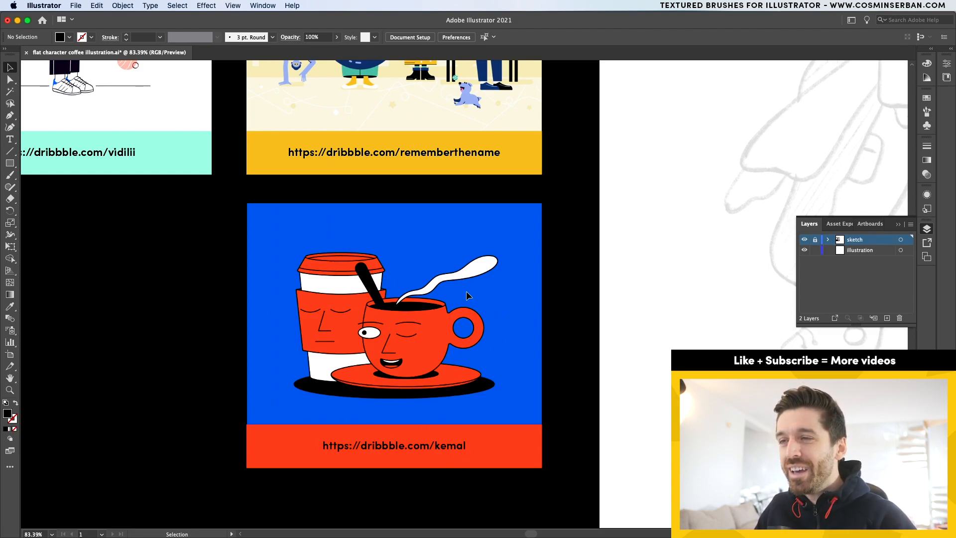
{"action": "mouse_move", "coordinate": [470, 273]}
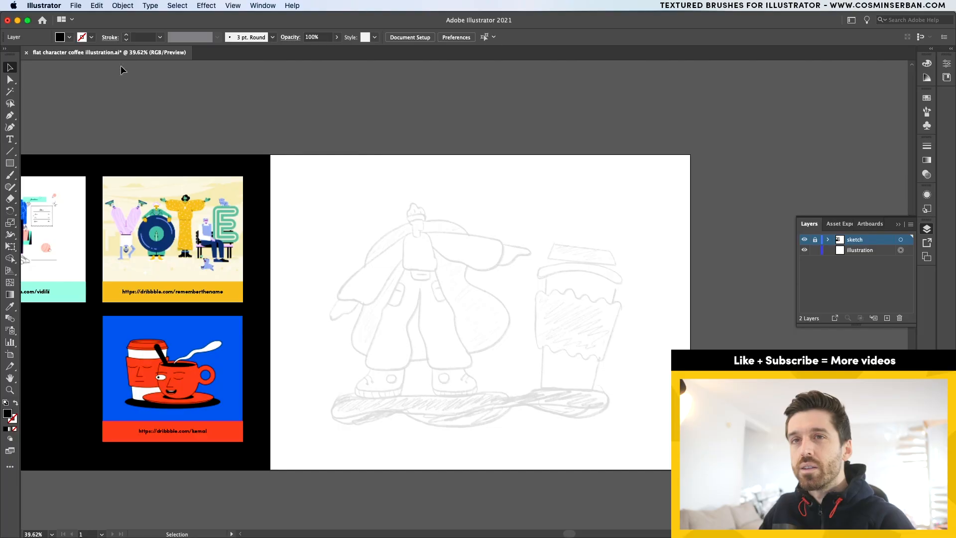
Set the Rectangle tool's fill colour to the warm yellow #FFC74A.
{"action": "left_click", "coordinate": [10, 162]}
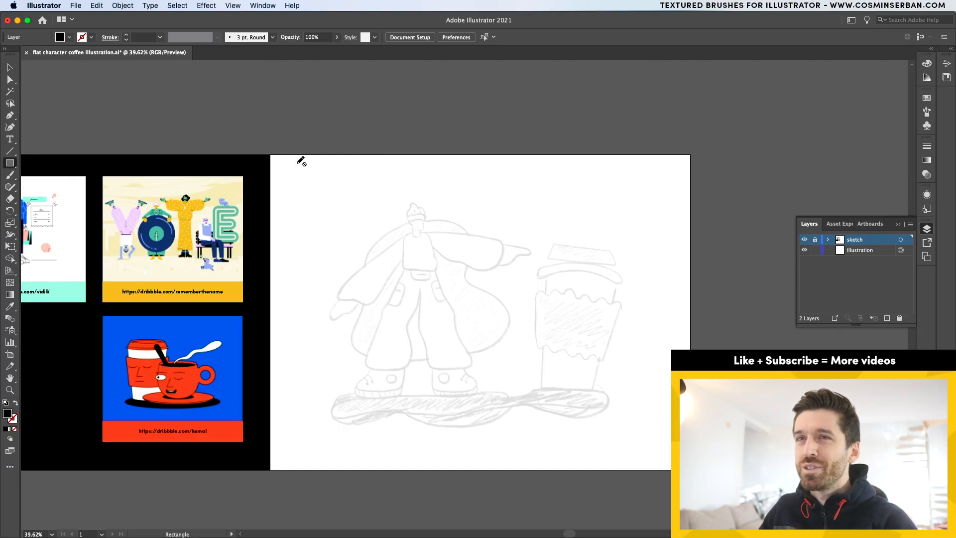
{"action": "left_click", "coordinate": [10, 164]}
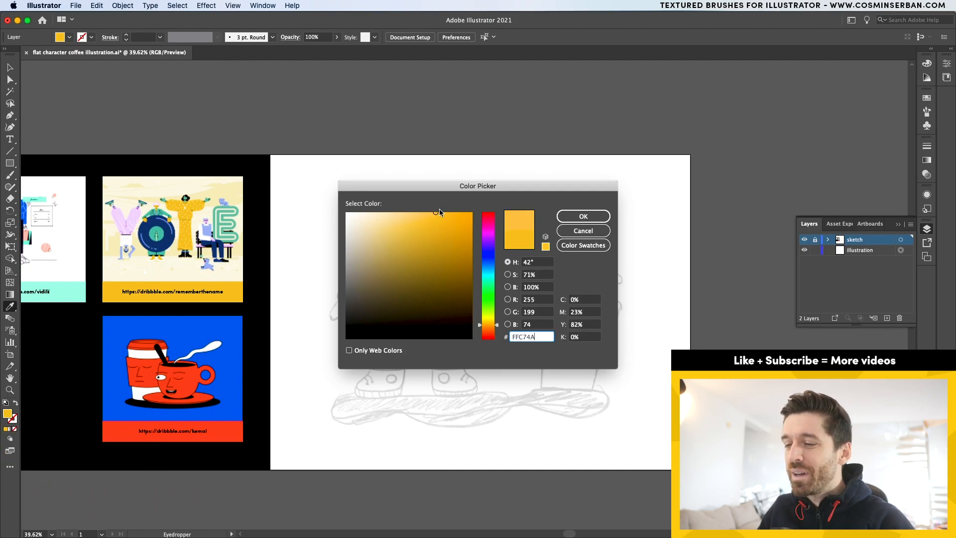
{"action": "left_click", "coordinate": [582, 217]}
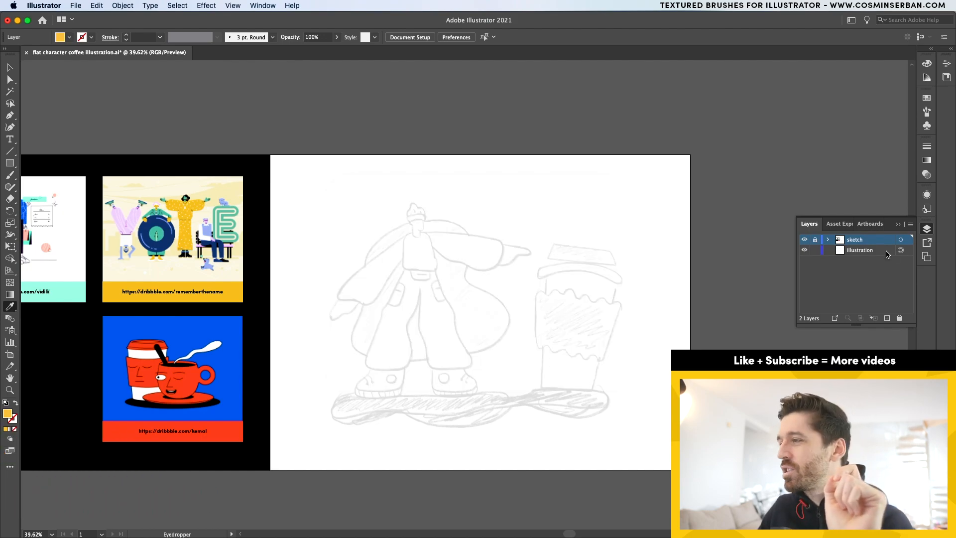
Draw a yellow rectangle covering the artboard on the Illustration layer and lock it.
{"action": "left_click", "coordinate": [859, 250]}
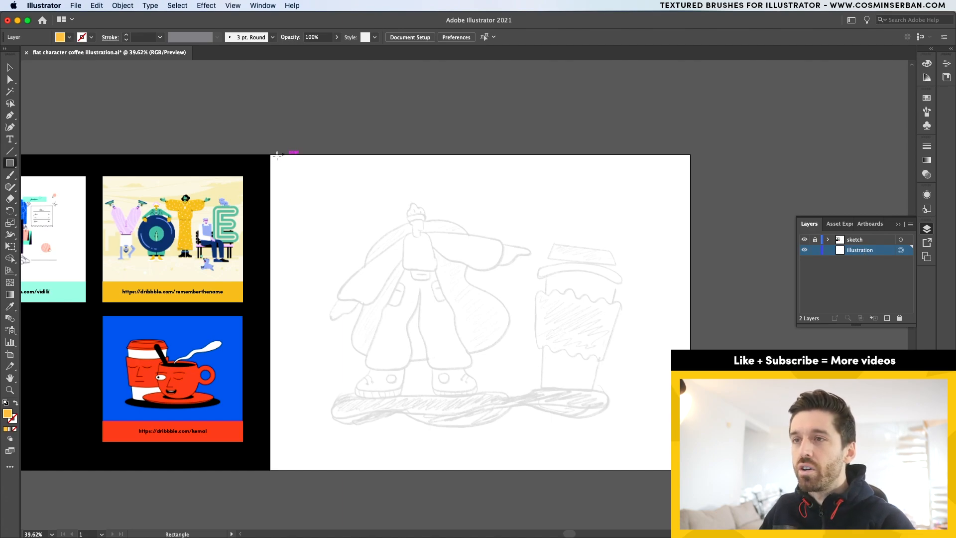
{"action": "left_click_drag", "start_coordinate": [271, 154], "coordinate": [689, 469]}
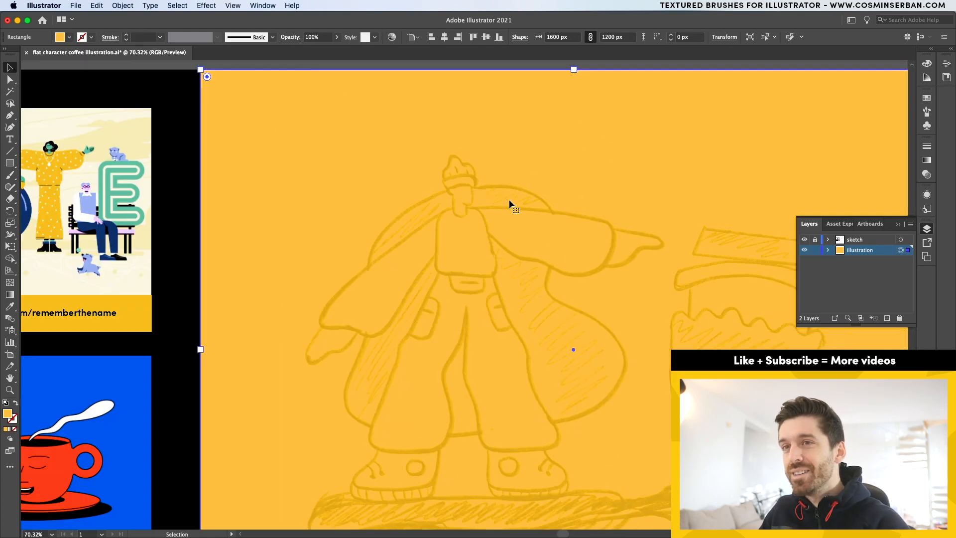
{"action": "left_click", "coordinate": [827, 250]}
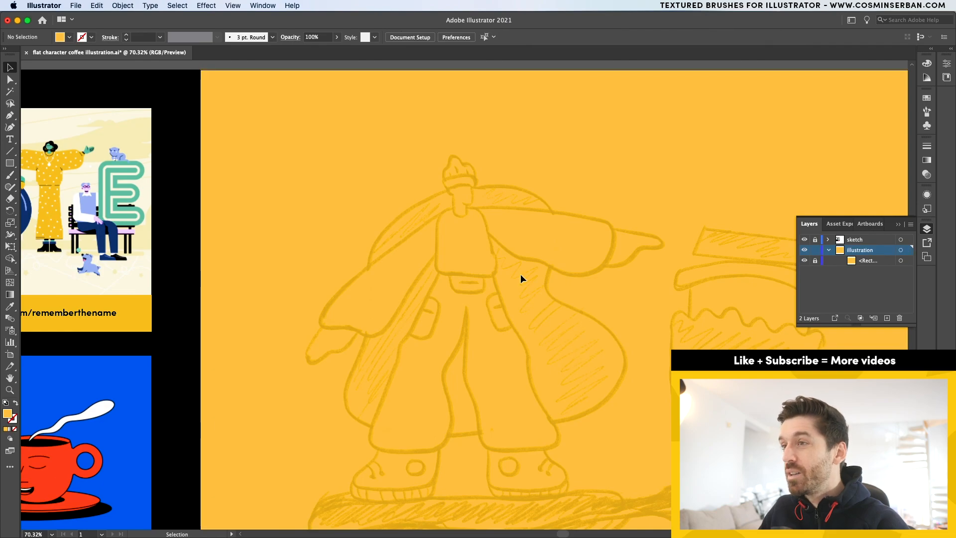
{"action": "mouse_move", "coordinate": [353, 290]}
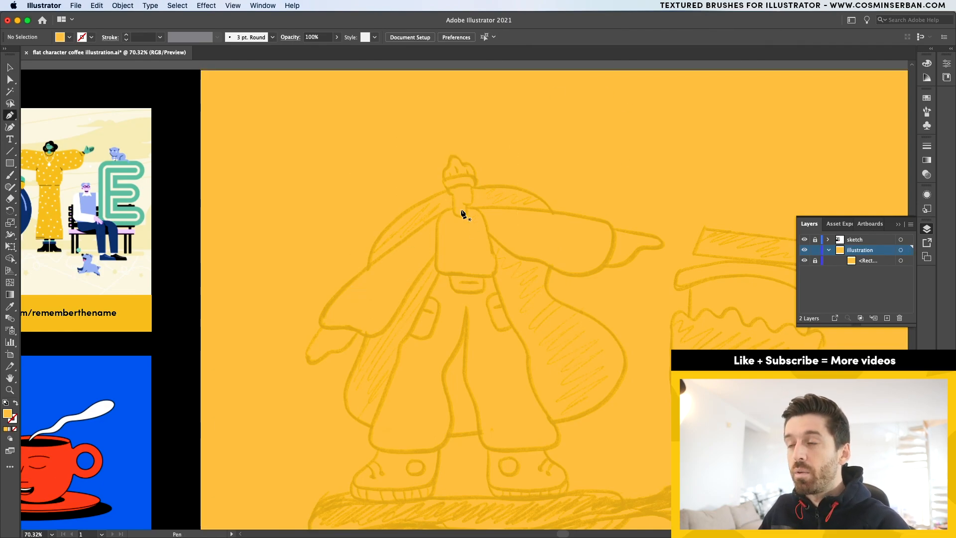
{"action": "mouse_move", "coordinate": [494, 230]}
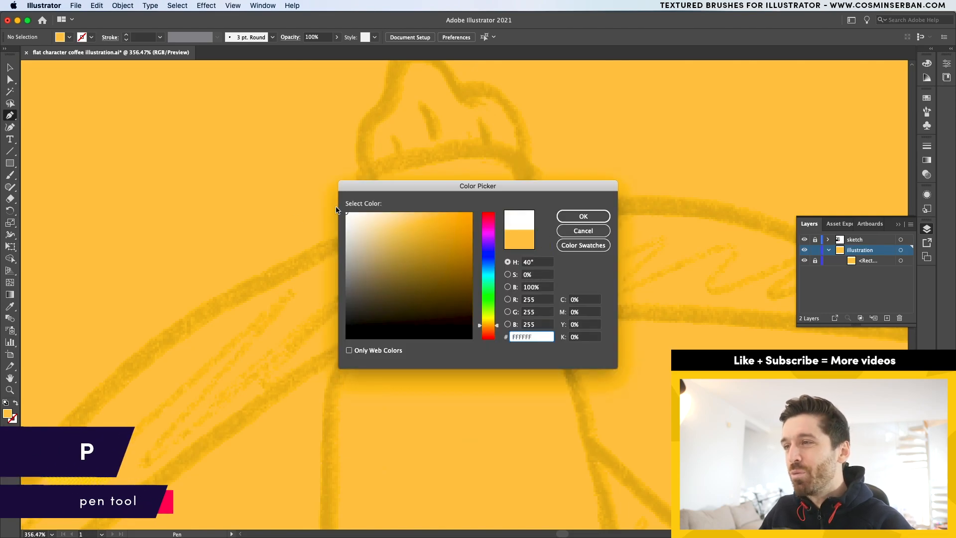
Trace the head and neck in white, curving the head outline over the sketch.
{"action": "left_click", "coordinate": [583, 216]}
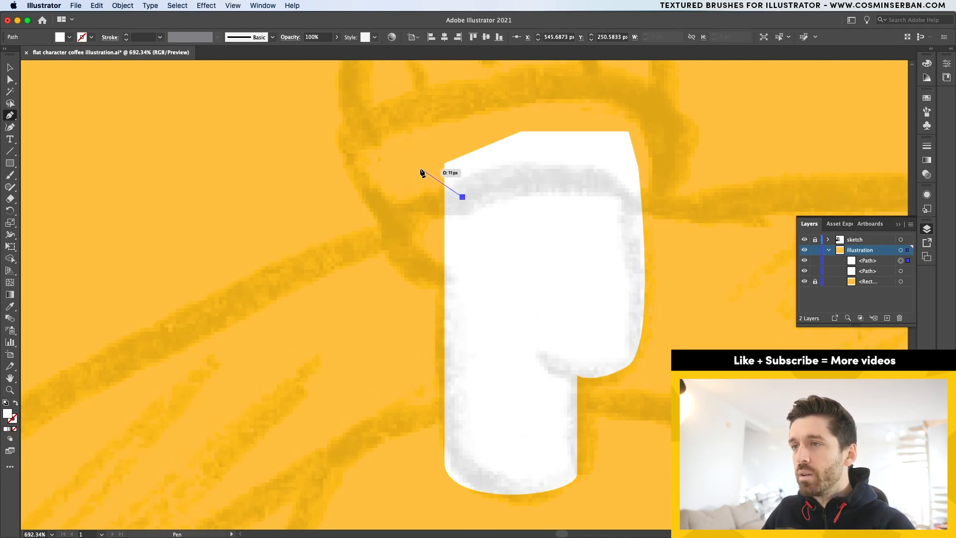
{"action": "left_click_drag", "start_coordinate": [460, 197], "coordinate": [433, 241]}
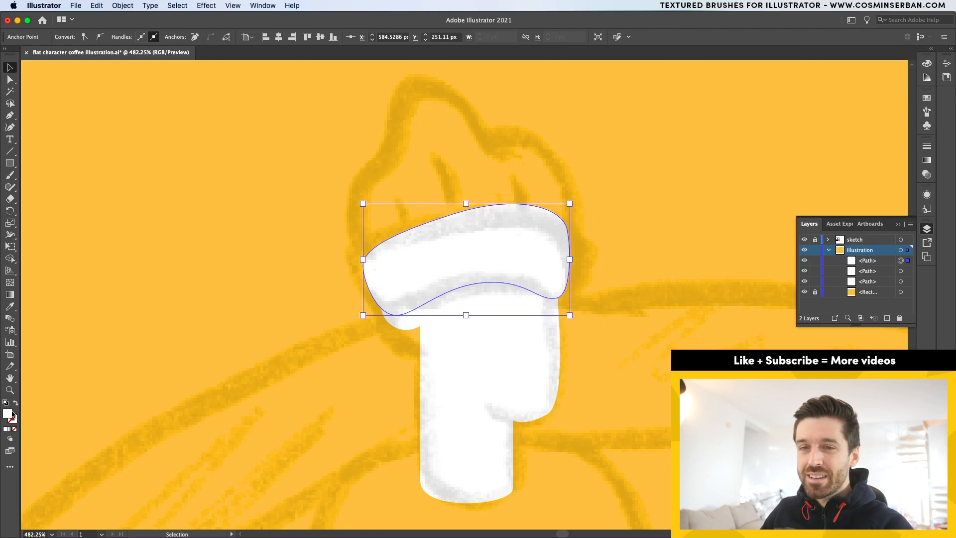
Fill the band wrapped around the head with black.
{"action": "double_click", "coordinate": [7, 415]}
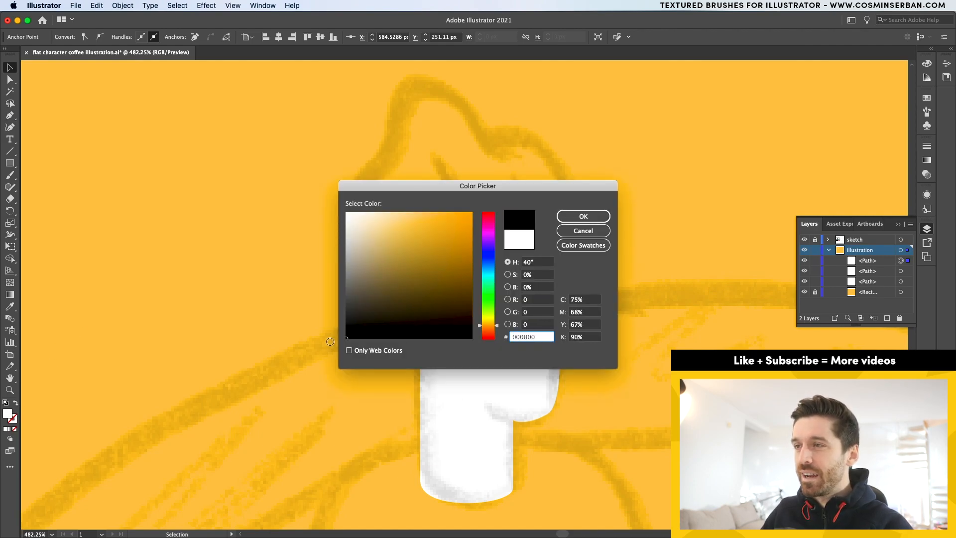
{"action": "left_click", "coordinate": [582, 216]}
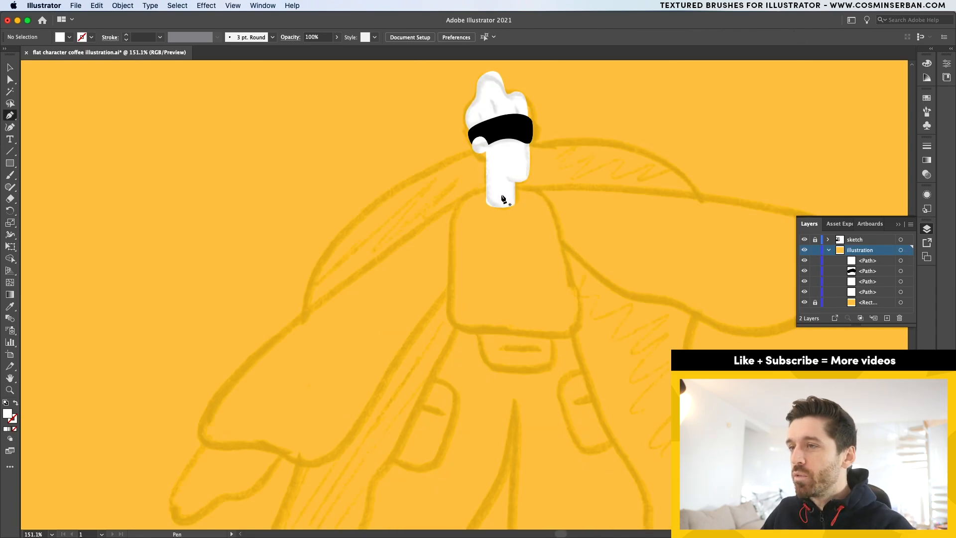
Trace the black torso and the outstretched arm from the sketch with the Pen tool.
{"action": "left_click", "coordinate": [498, 128]}
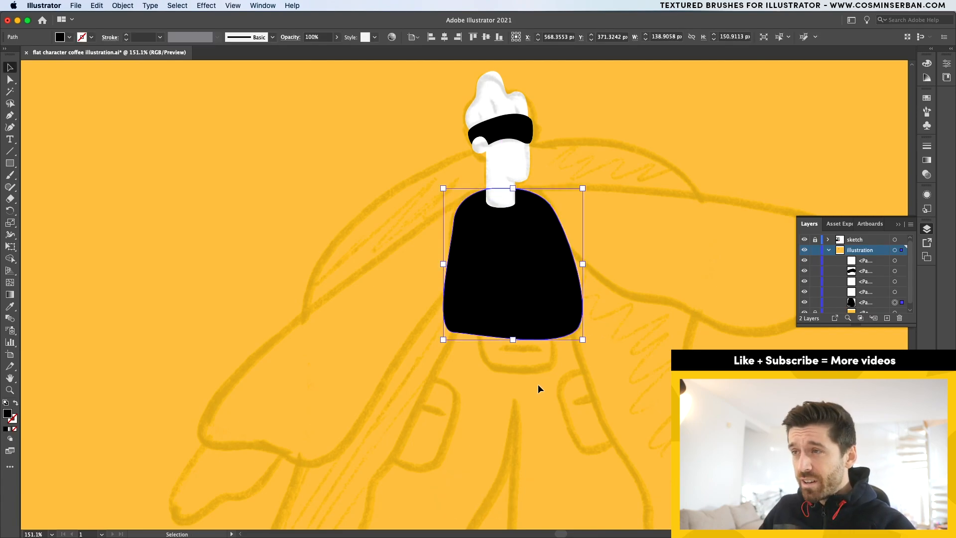
{"action": "left_click", "coordinate": [658, 262]}
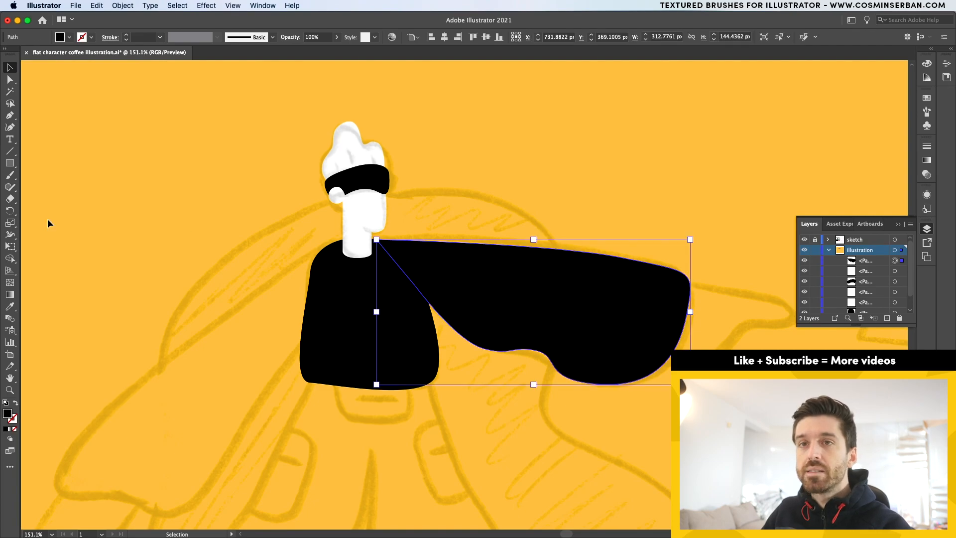
Set the Smooth tool's Fidelity to Smooth and run it along the black arm path.
{"action": "left_click", "coordinate": [9, 187]}
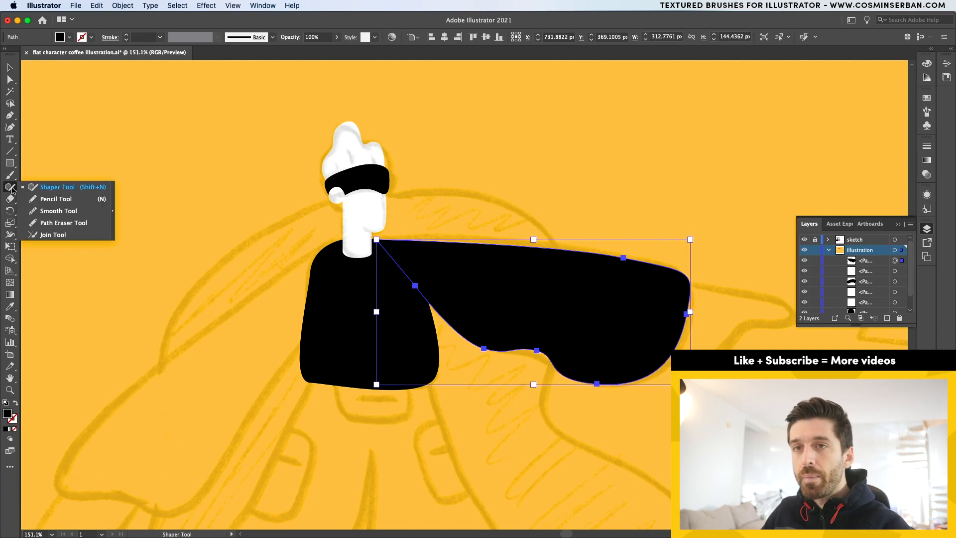
{"action": "left_click", "coordinate": [57, 211]}
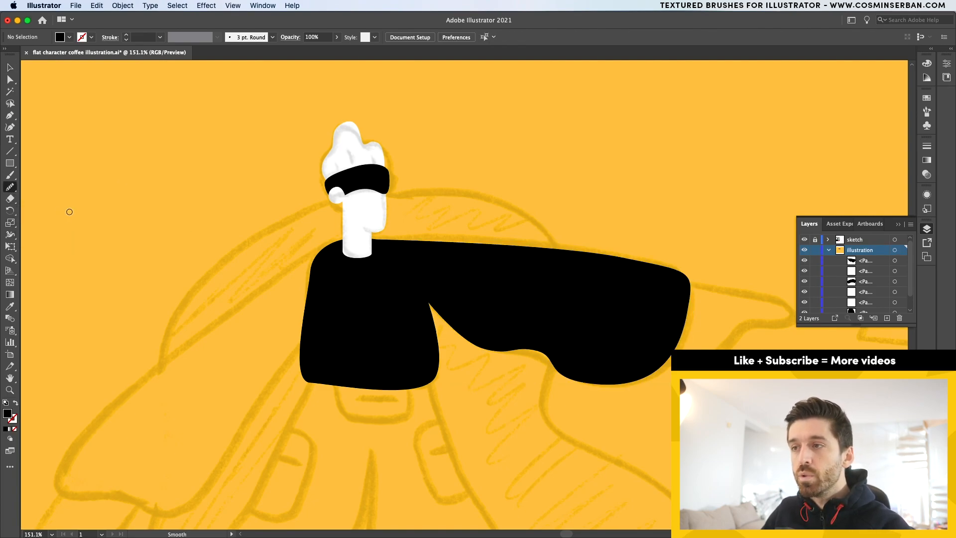
{"action": "double_click", "coordinate": [9, 186]}
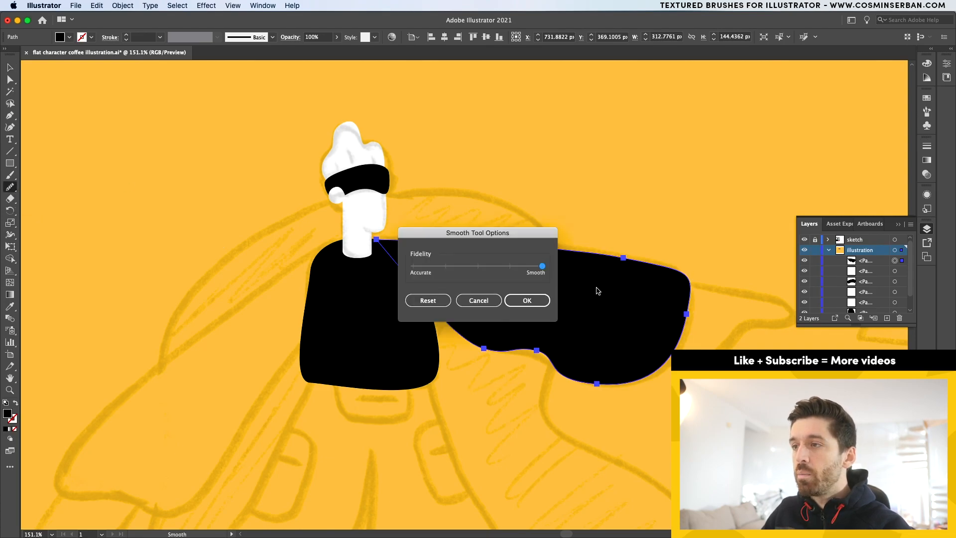
{"action": "left_click", "coordinate": [525, 300]}
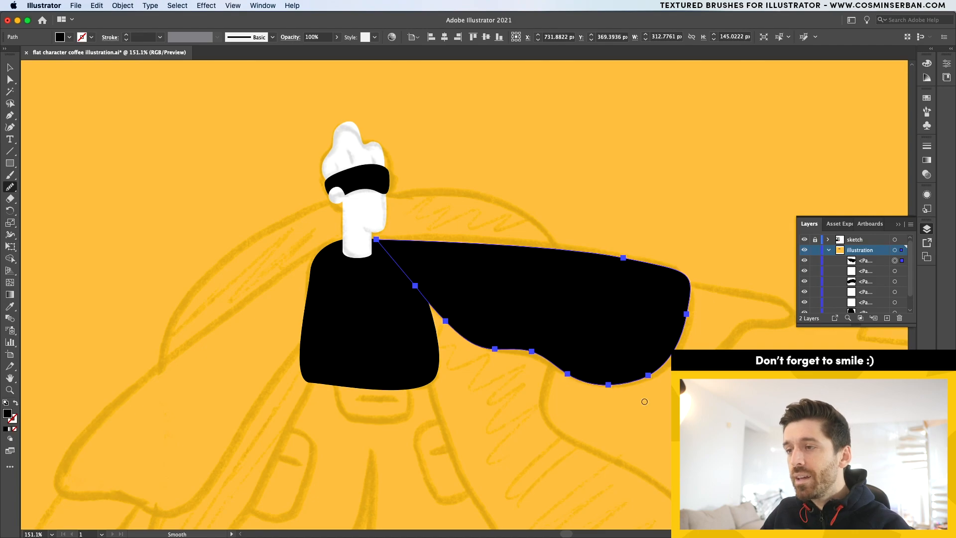
{"action": "mouse_move", "coordinate": [562, 364]}
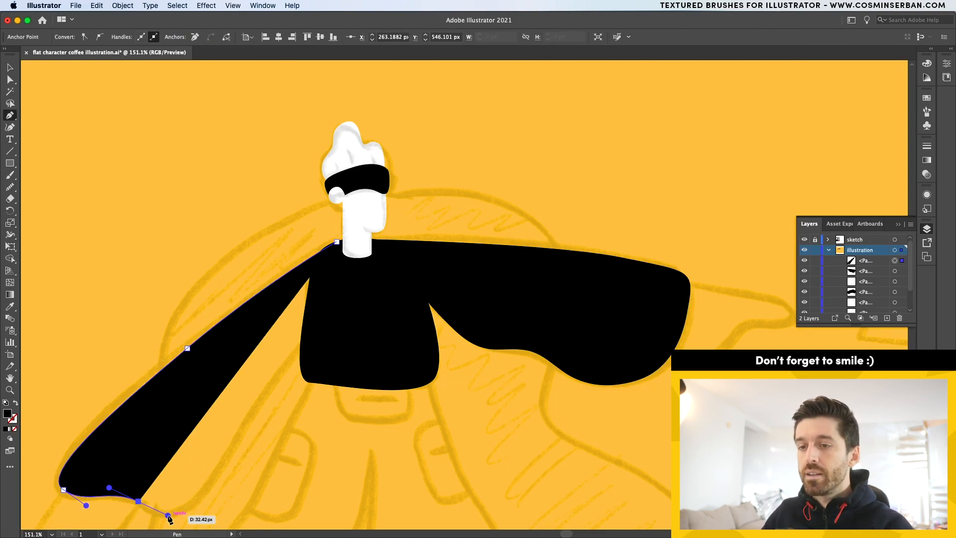
Curve the cuff end of the black left sleeve shape.
{"action": "left_click_drag", "start_coordinate": [169, 515], "coordinate": [198, 506]}
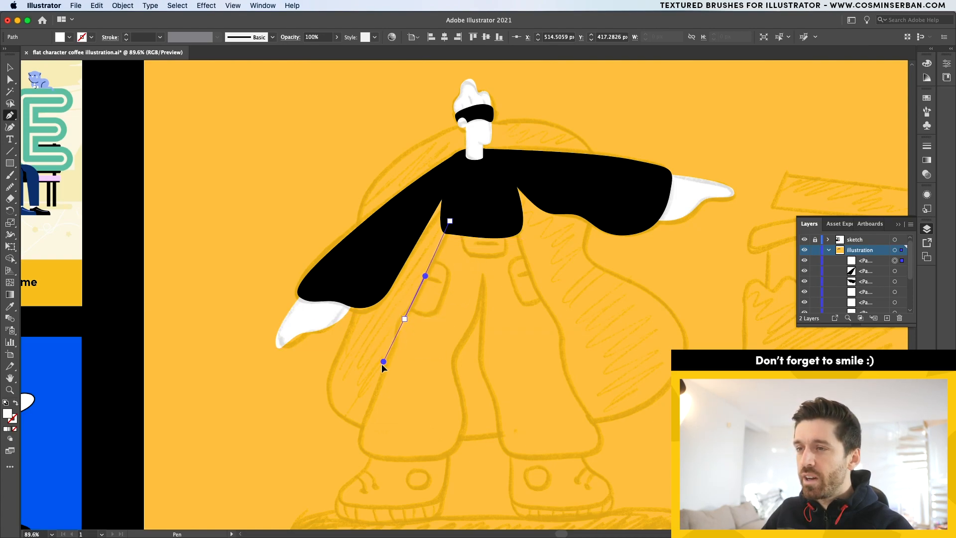
Shape the white pant leg's inner edge and curve its bottom hem.
{"action": "left_click_drag", "start_coordinate": [382, 364], "coordinate": [466, 436]}
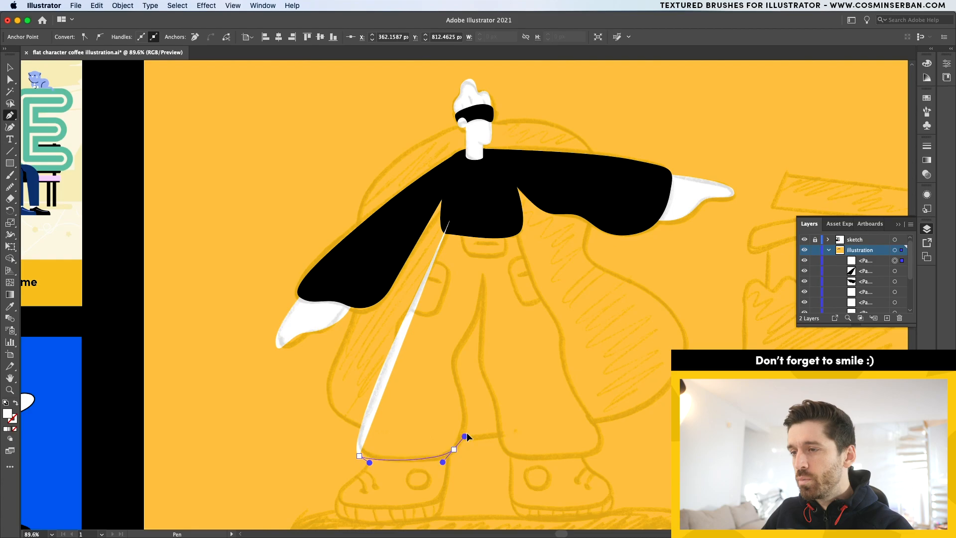
{"action": "left_click_drag", "start_coordinate": [466, 436], "coordinate": [469, 348]}
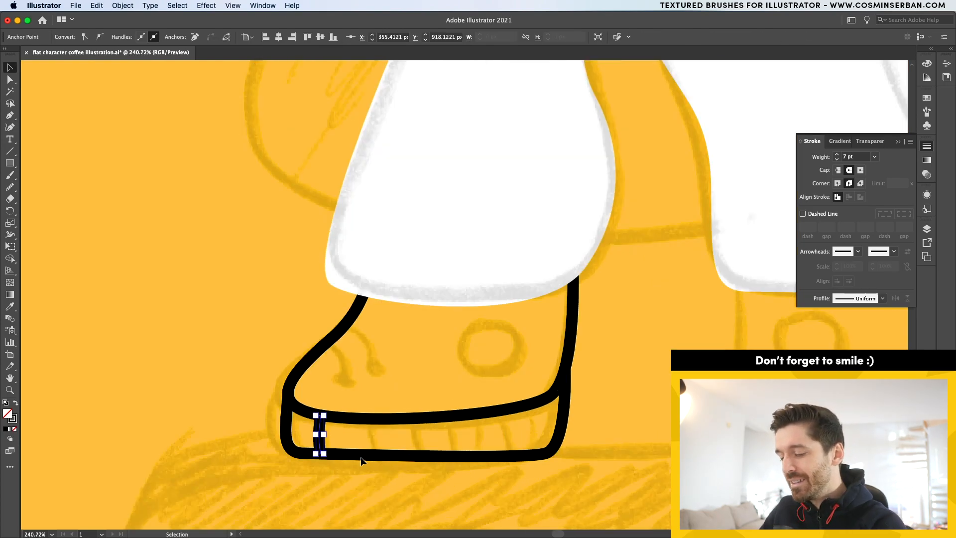
Add rib lines across the left shoe's sole and bend one into a gentle curve.
{"action": "left_click_drag", "start_coordinate": [320, 435], "coordinate": [363, 437]}
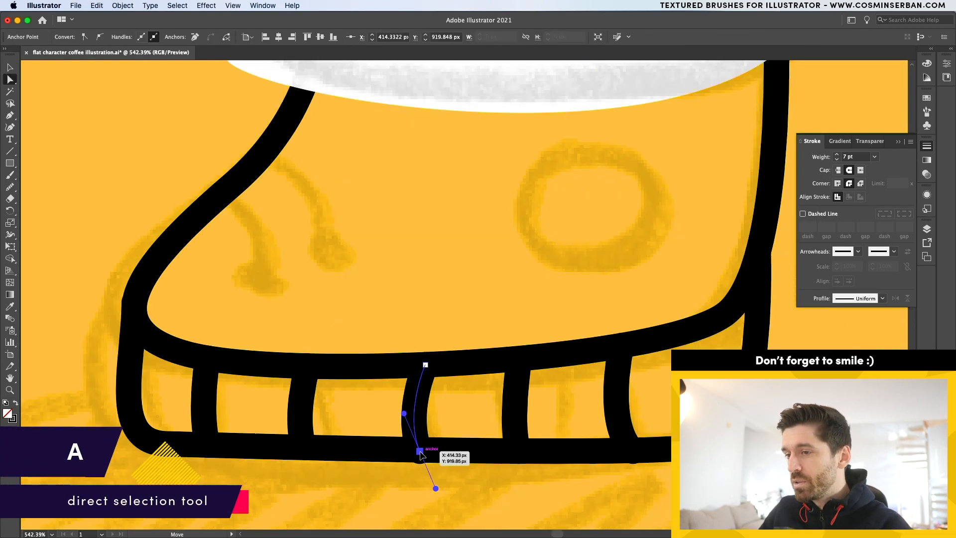
{"action": "left_click_drag", "start_coordinate": [424, 454], "coordinate": [419, 450]}
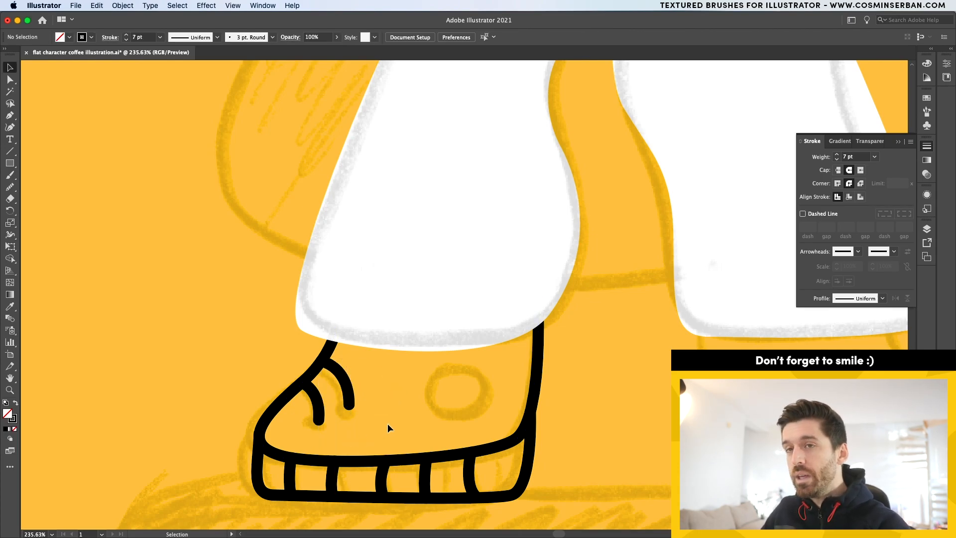
Outline the right shoe in 7 pt black stroke with rib lines in its sole.
{"action": "left_click", "coordinate": [419, 400]}
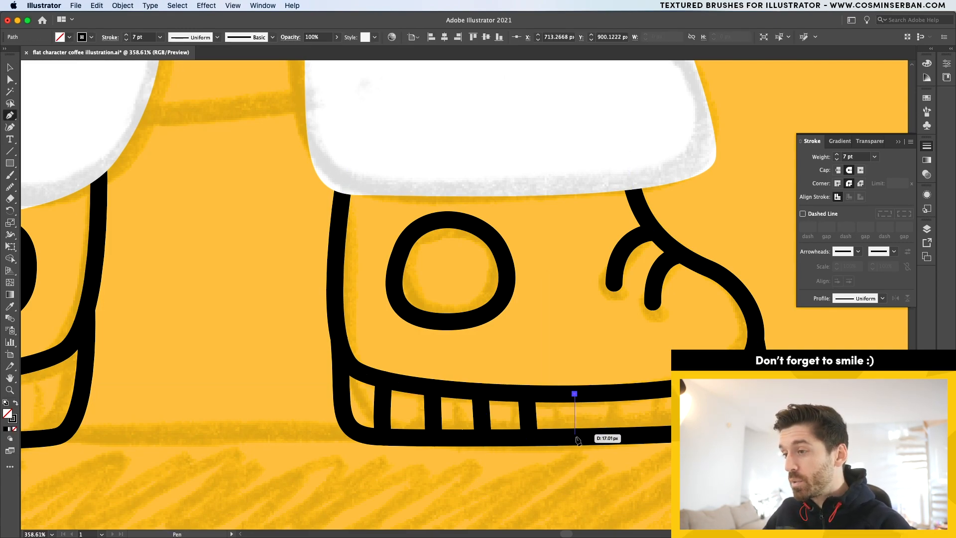
{"action": "left_click_drag", "start_coordinate": [574, 393], "coordinate": [577, 438]}
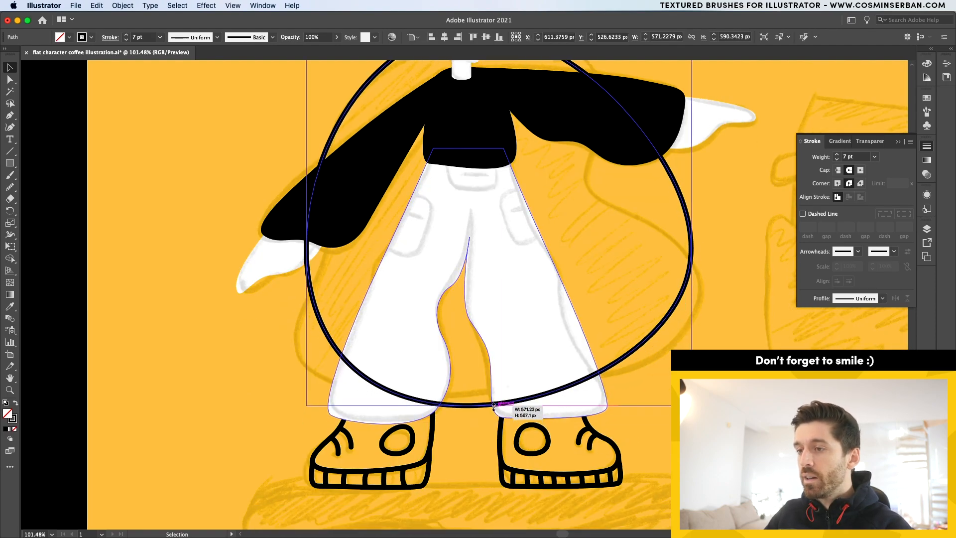
Send the large circle behind the character's body.
{"action": "key", "text": "cmd+["}
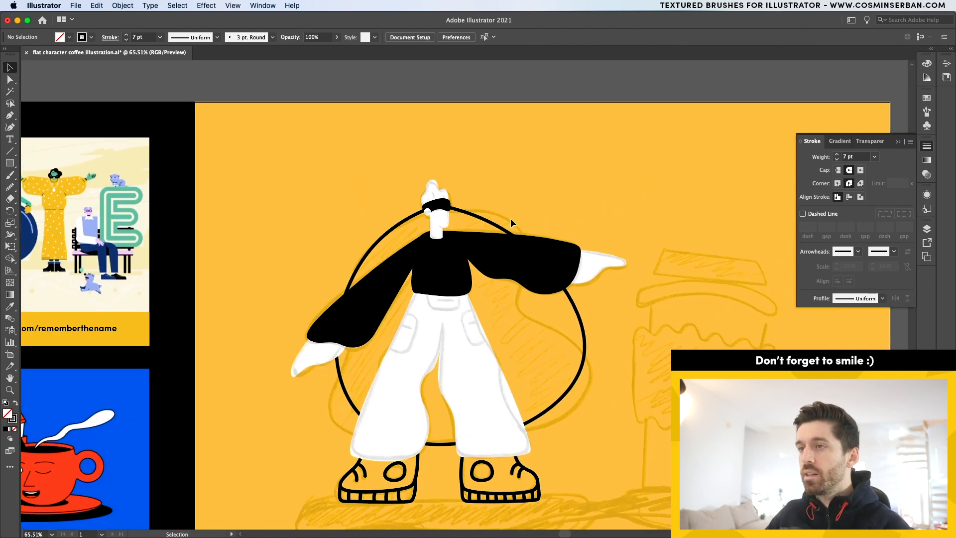
Fill the circle black and save the background yellow as a global swatch.
{"action": "left_click", "coordinate": [512, 221]}
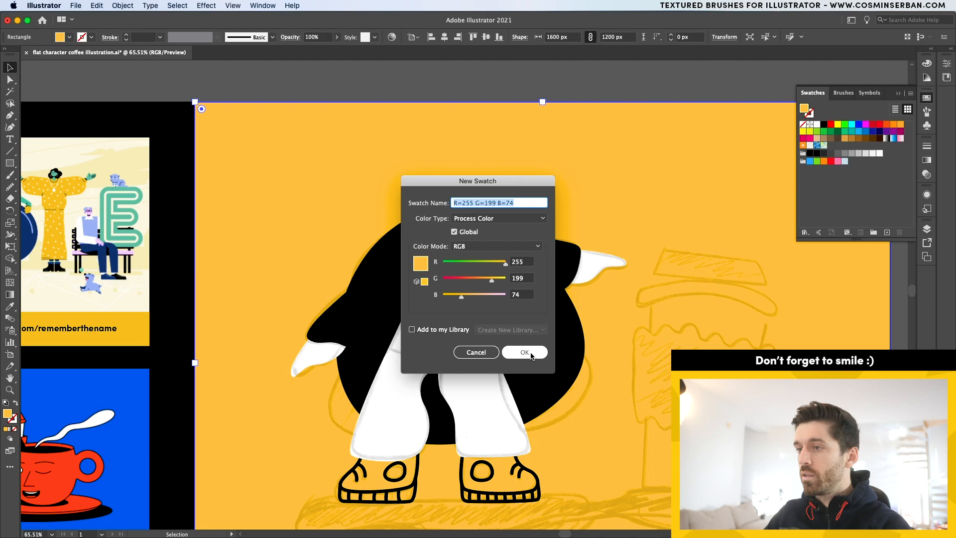
{"action": "left_click", "coordinate": [524, 351]}
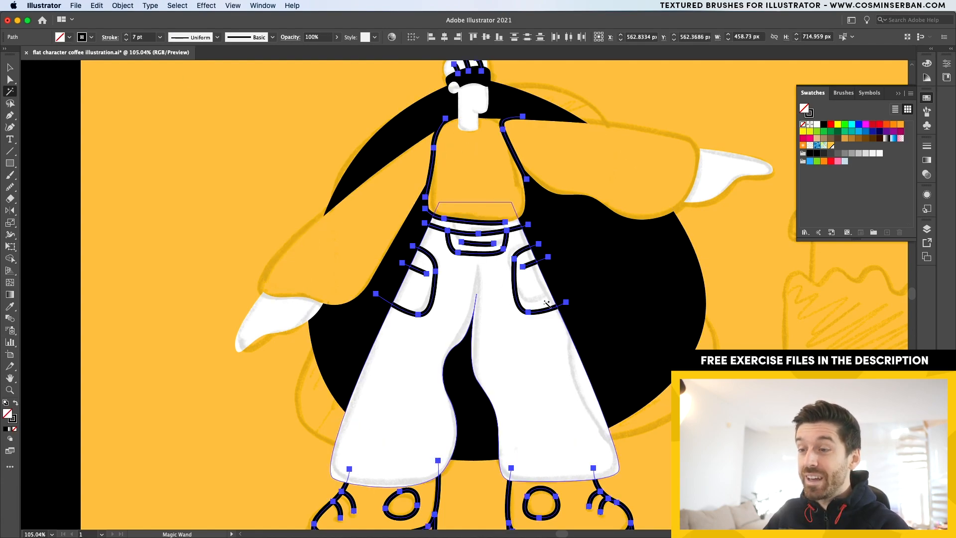
Select all black outline strokes and draw a 5 pt outline along the left sleeve.
{"action": "left_click", "coordinate": [126, 40]}
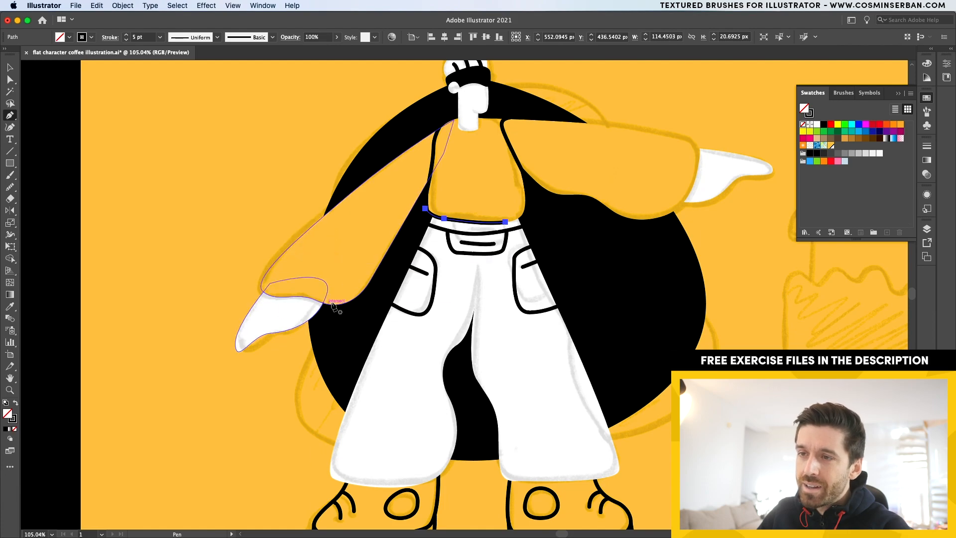
{"action": "left_click_drag", "start_coordinate": [336, 301], "coordinate": [265, 296]}
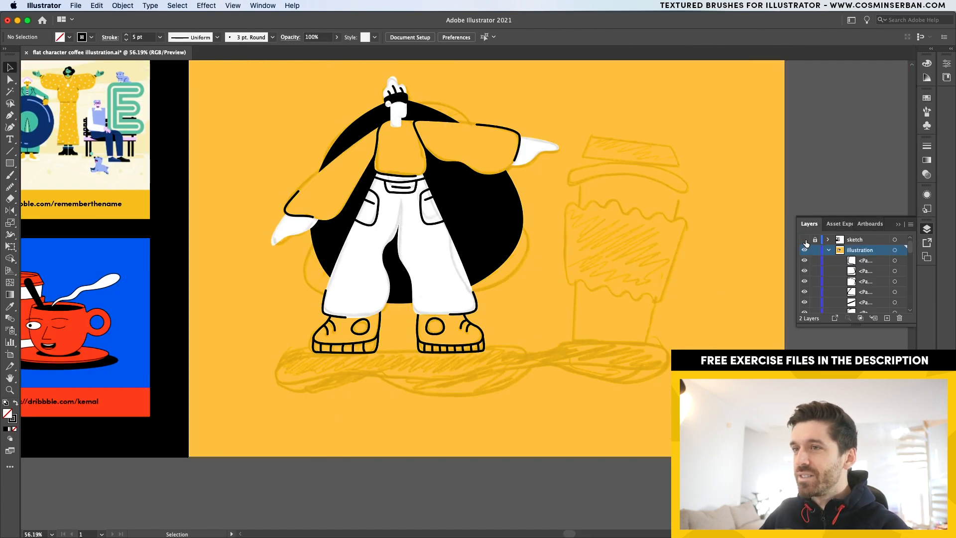
Hide the sketch layer and select the white pants shape for edge cleanup.
{"action": "left_click", "coordinate": [805, 239]}
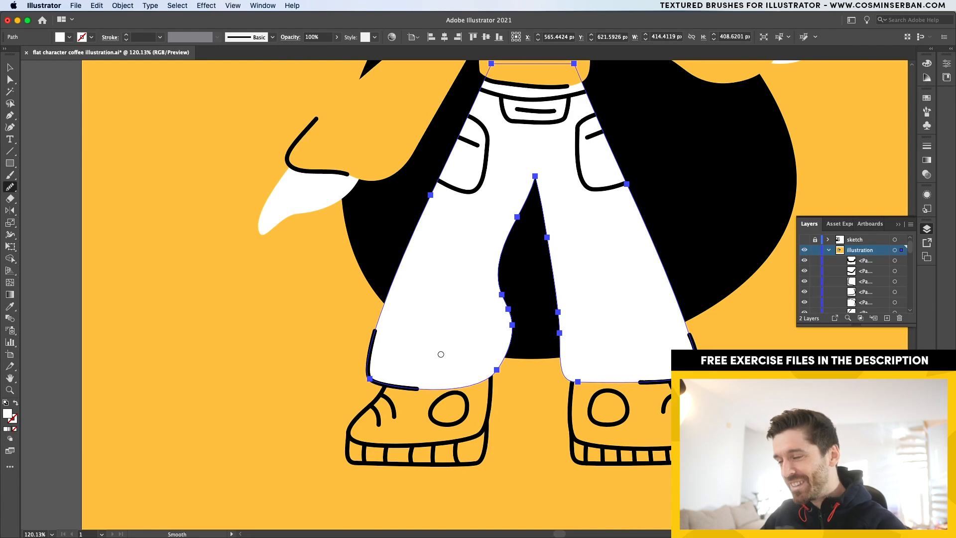
{"action": "left_click", "coordinate": [9, 68]}
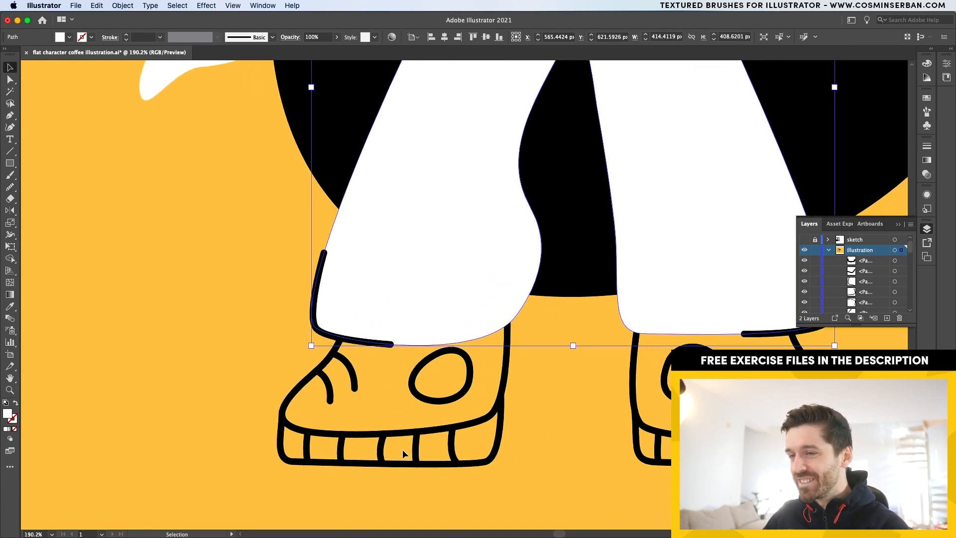
{"action": "mouse_move", "coordinate": [459, 449]}
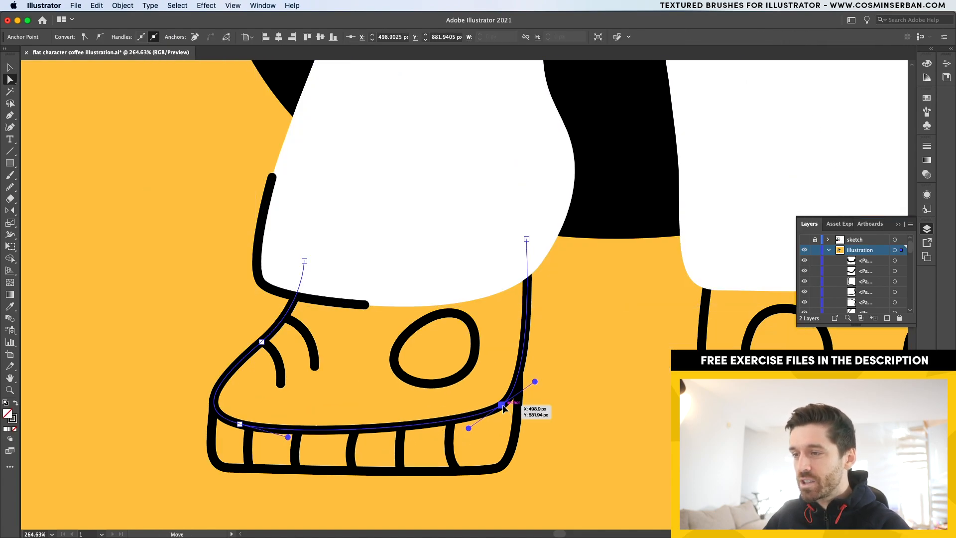
Curve the shoe top up under the pant leg, then toggle the sketch layer's visibility.
{"action": "left_click_drag", "start_coordinate": [503, 407], "coordinate": [500, 420]}
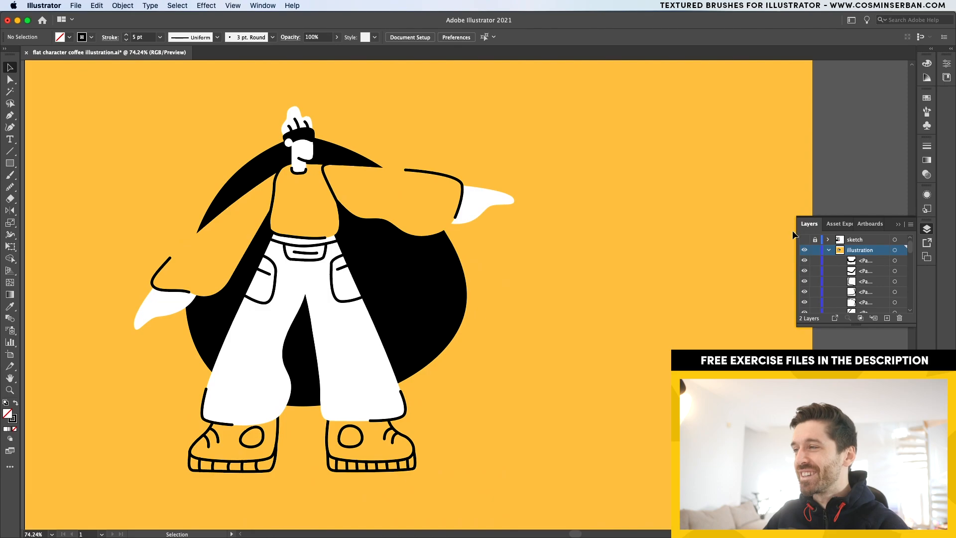
{"action": "left_click", "coordinate": [804, 239]}
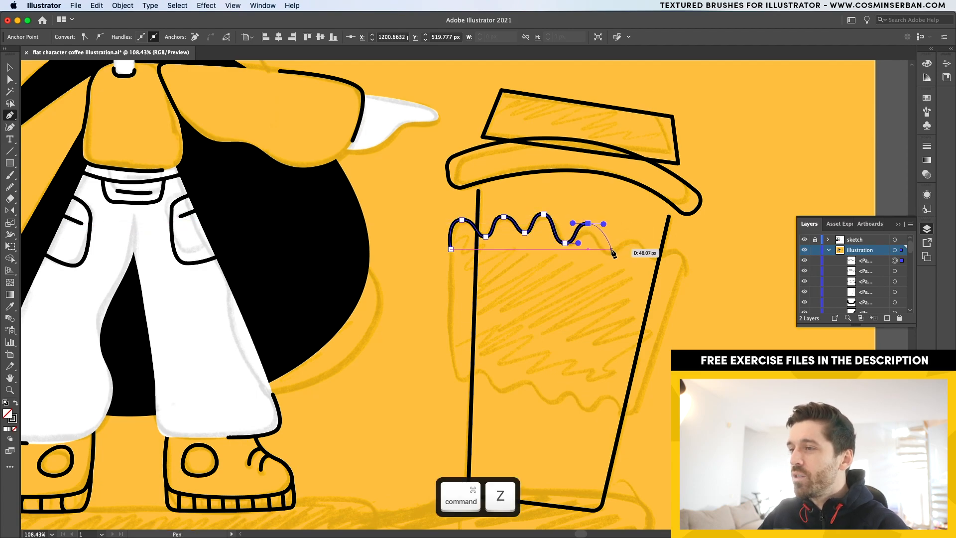
Draw the wavy top edge of the cup sleeve with the Pen tool.
{"action": "left_click_drag", "start_coordinate": [612, 253], "coordinate": [634, 236]}
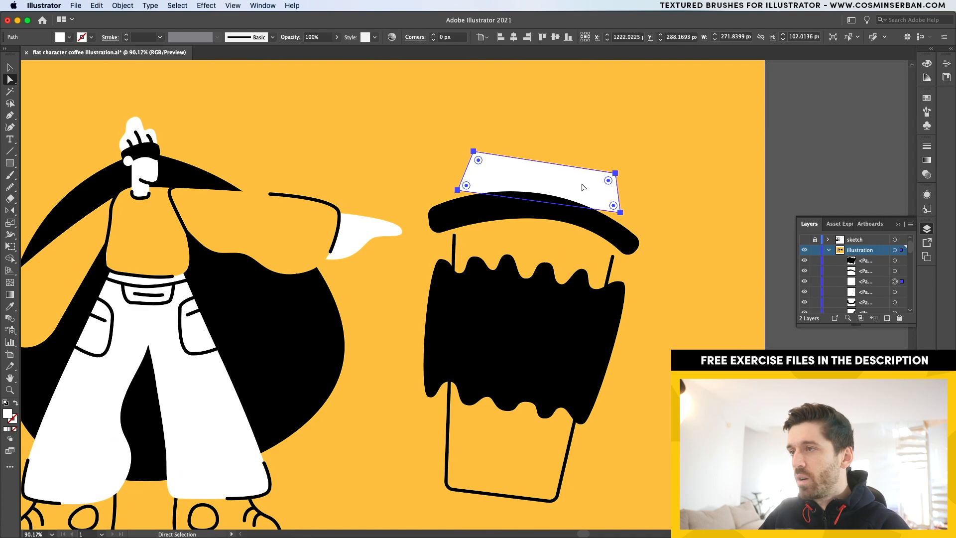
Reshape a corner of the white cup lid with the Direct Selection tool.
{"action": "left_click_drag", "start_coordinate": [608, 182], "coordinate": [613, 184]}
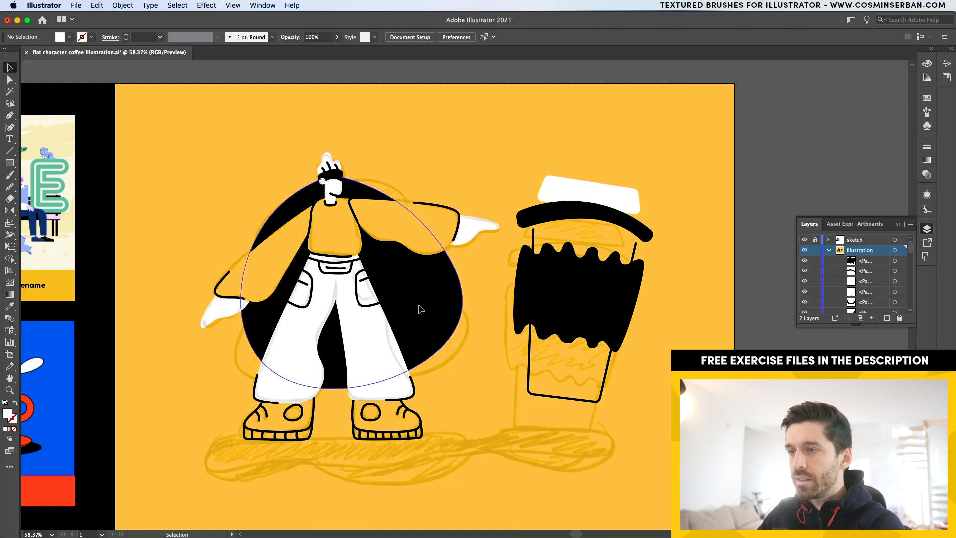
Deselect the hair circle and undo the last action before drawing shadows.
{"action": "left_click", "coordinate": [10, 126]}
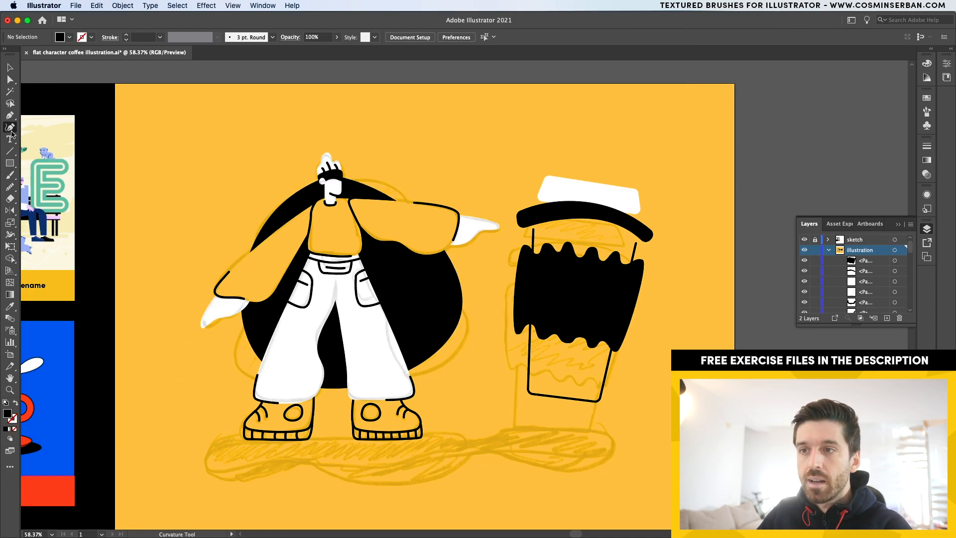
{"action": "key", "text": "cmd+z"}
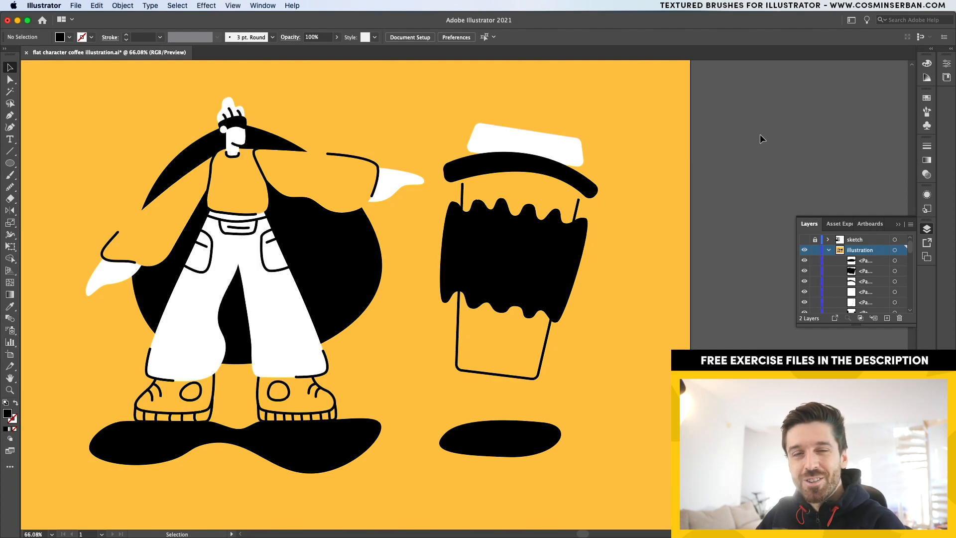
Clear the selection to view the finished character and cup with ground shadows.
{"action": "left_click", "coordinate": [804, 250]}
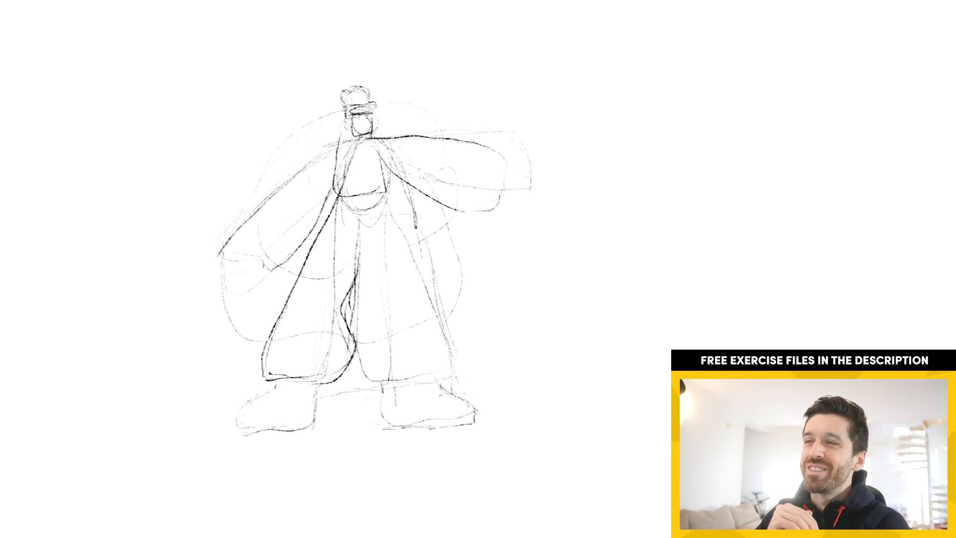